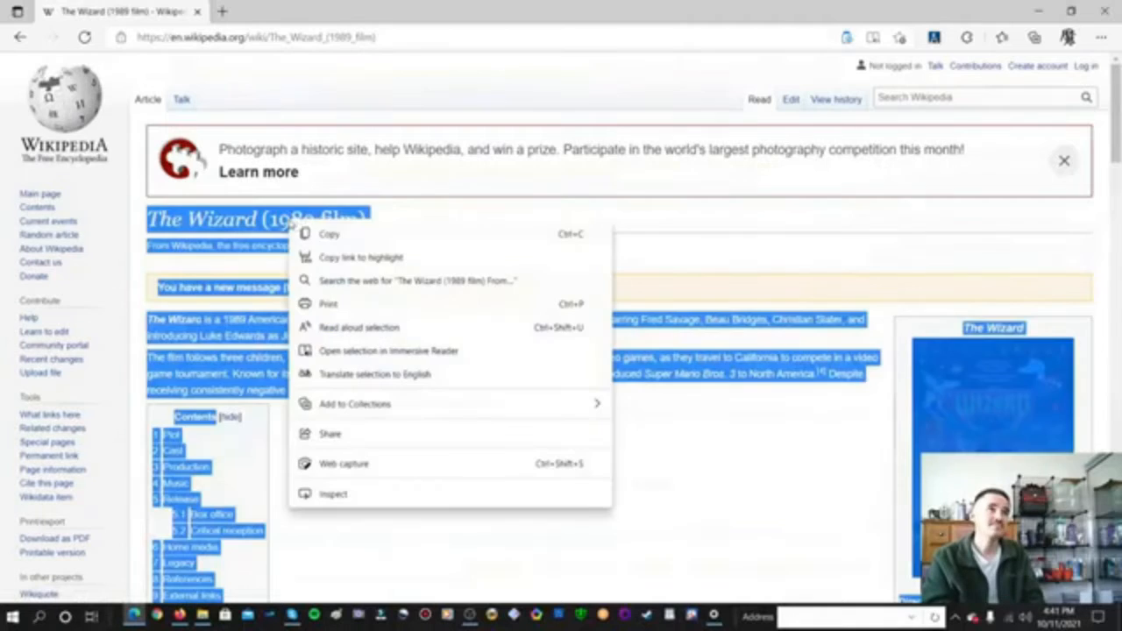
{"action": "mouse_move", "coordinate": [362, 304]}
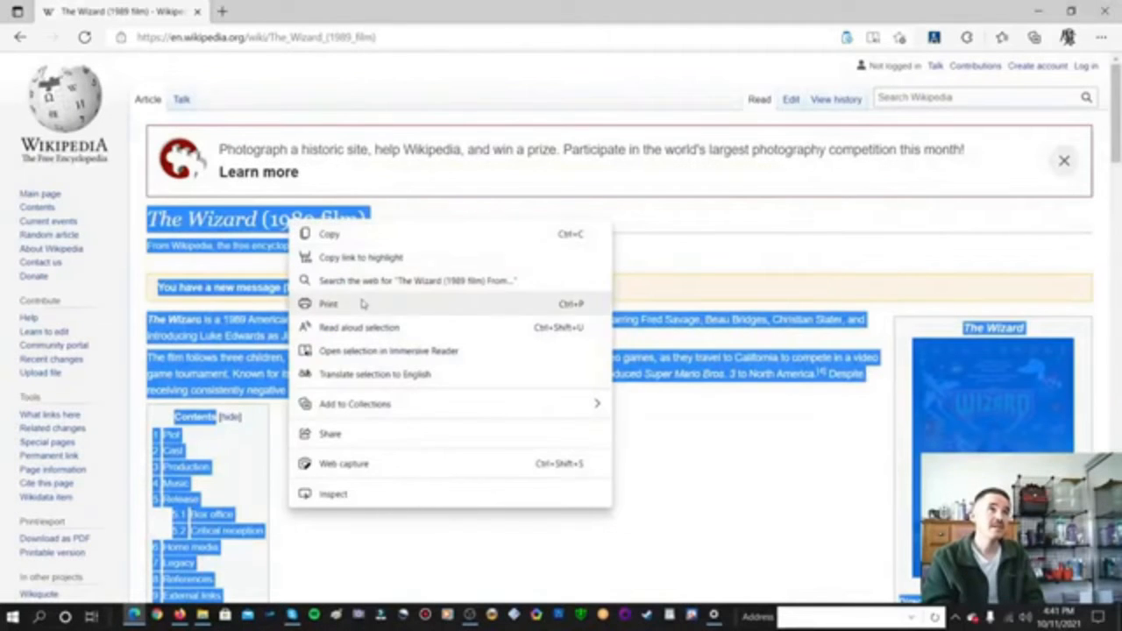
{"action": "mouse_move", "coordinate": [359, 332]}
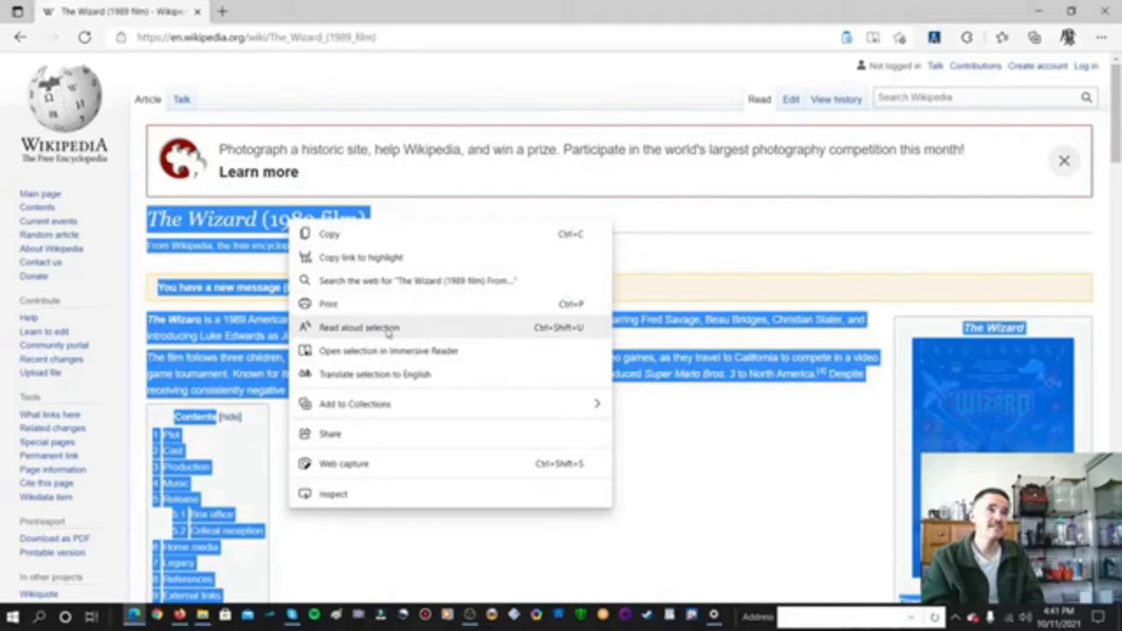
Step: Start Read Aloud on the selected article text and follow it down toward the Plot section
{"action": "left_click", "coordinate": [359, 327]}
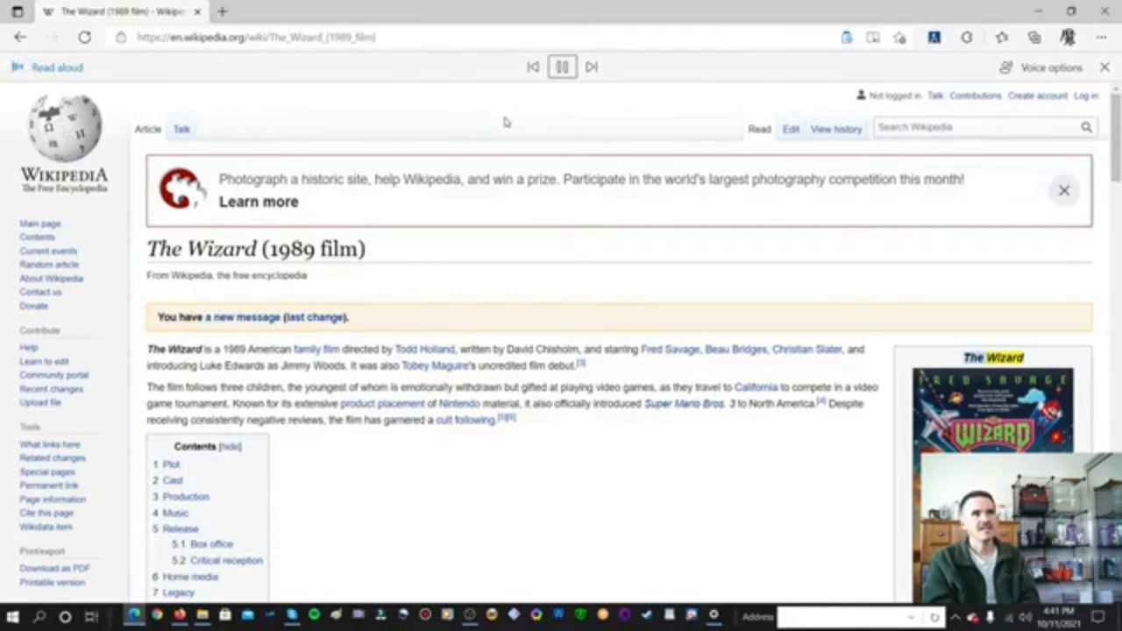
{"action": "scroll", "scroll_direction": "down", "scroll_amount": 3}
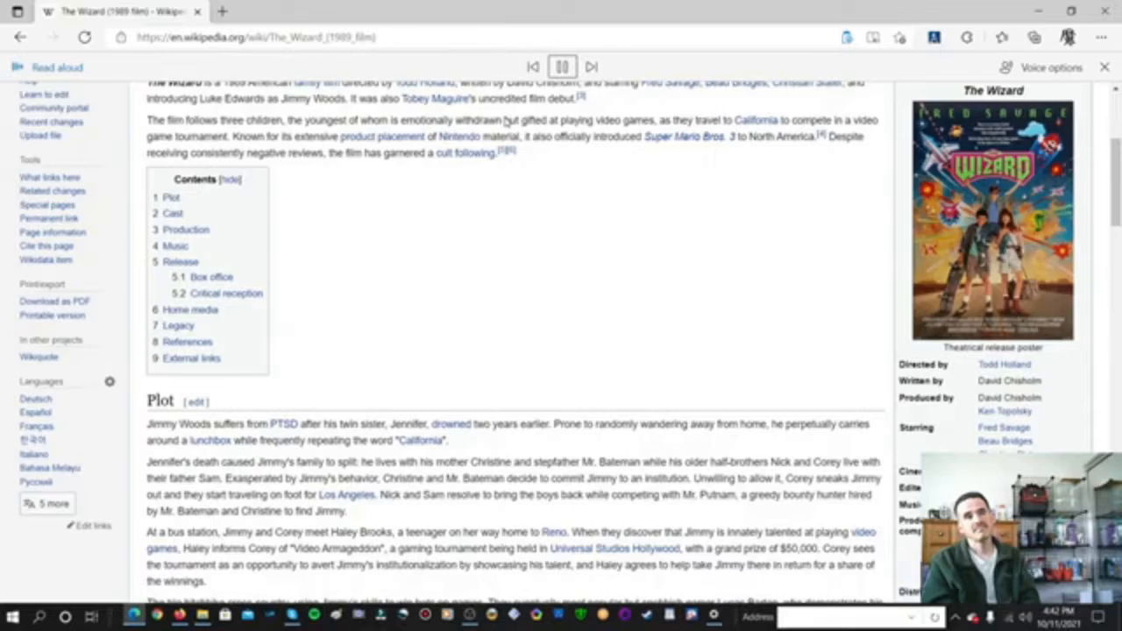
Step: Scroll through the Plot and Cast sections, then return to the introduction while narration plays
{"action": "scroll", "scroll_direction": "down", "scroll_amount": 3}
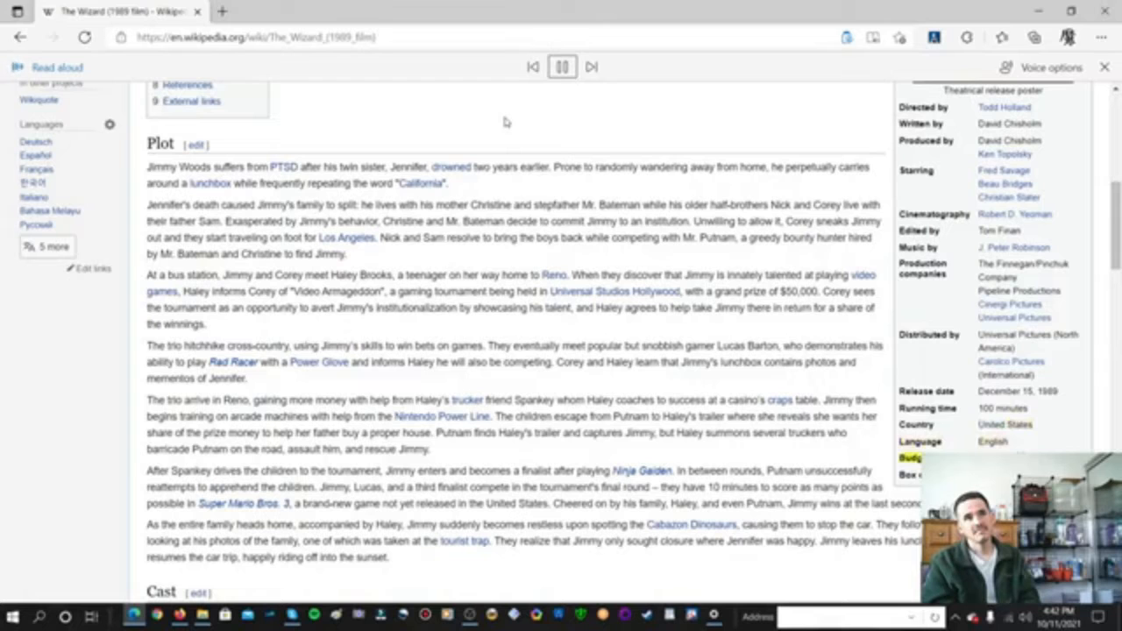
{"action": "scroll", "scroll_direction": "down", "scroll_amount": 3}
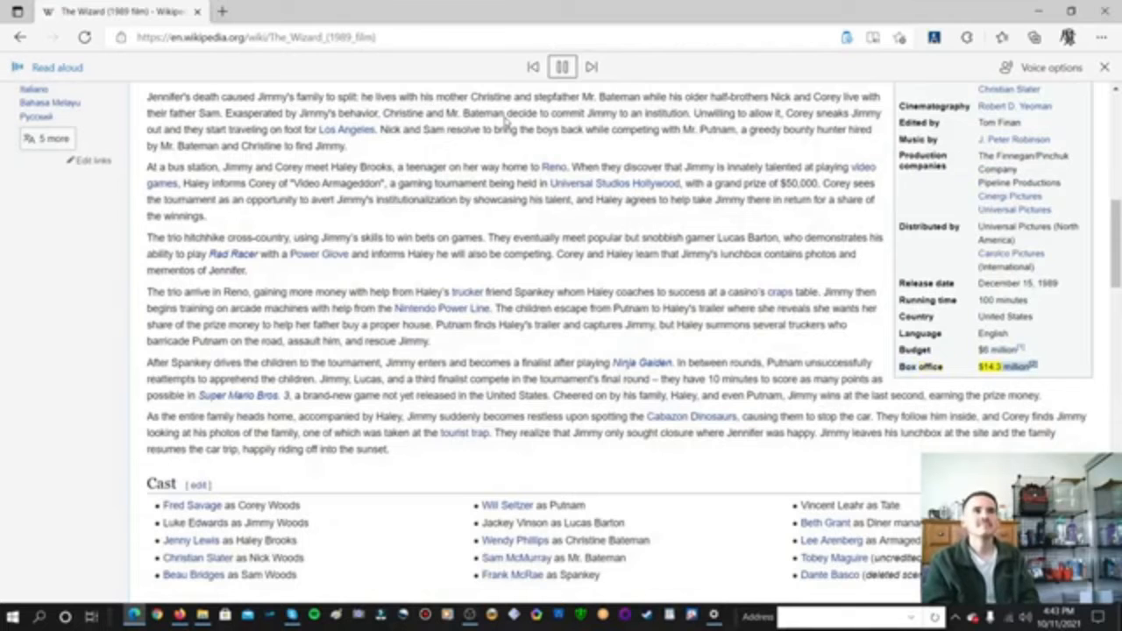
{"action": "scroll", "scroll_direction": "down", "scroll_amount": 3}
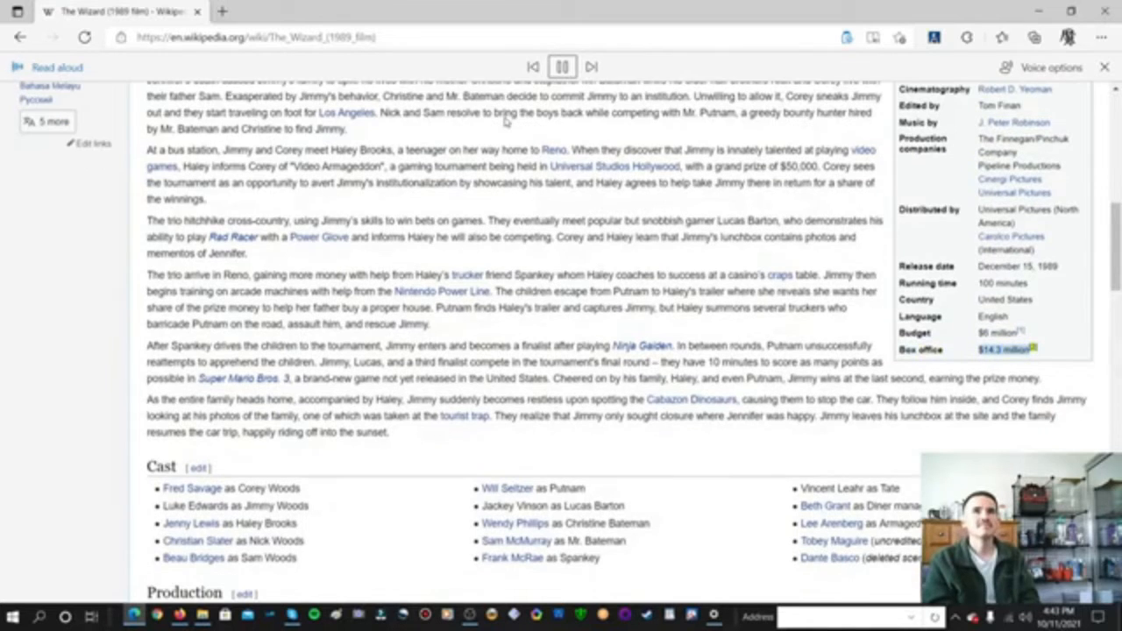
{"action": "scroll", "scroll_direction": "up", "scroll_amount": 3}
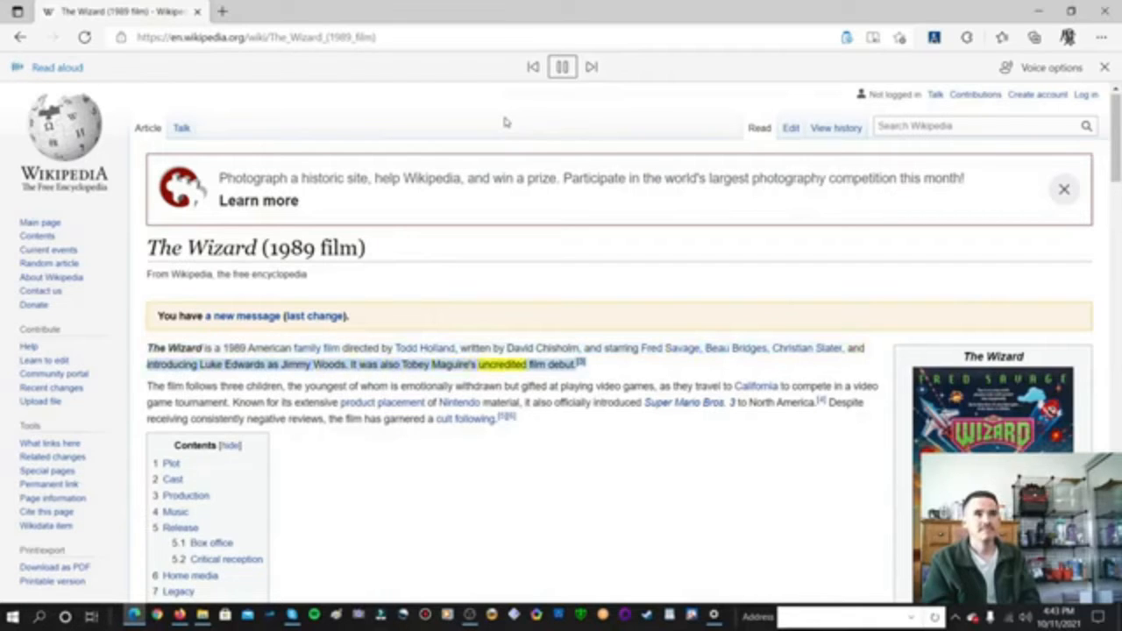
Step: Follow the narration through the second intro paragraph and the Contents list to External links
{"action": "scroll", "scroll_direction": "down", "scroll_amount": 3}
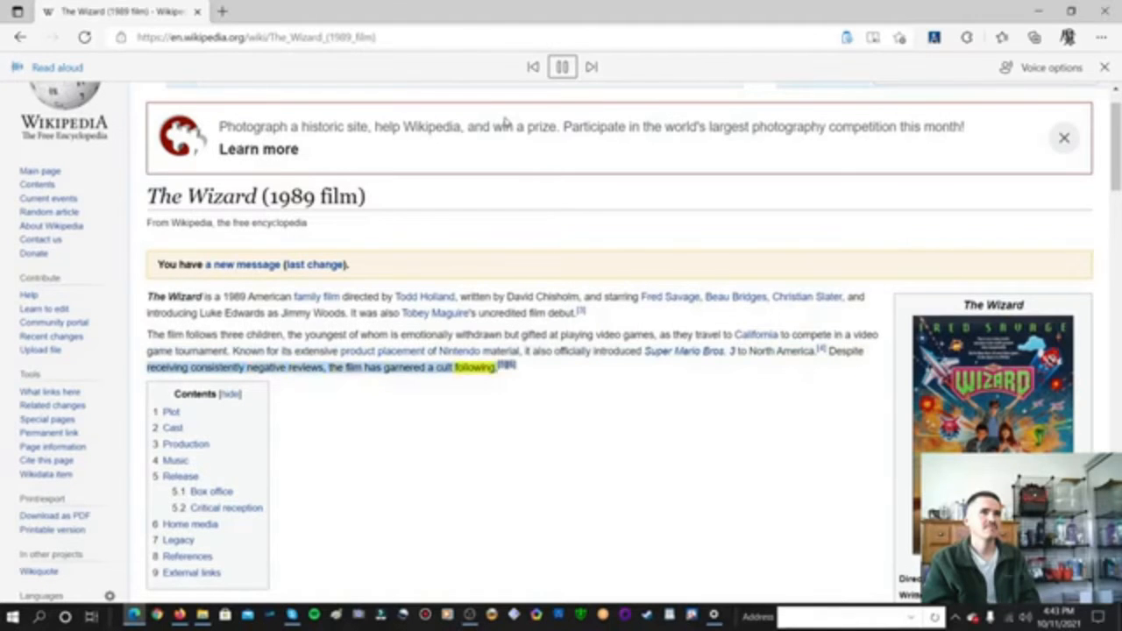
{"action": "scroll", "scroll_direction": "down", "scroll_amount": 3}
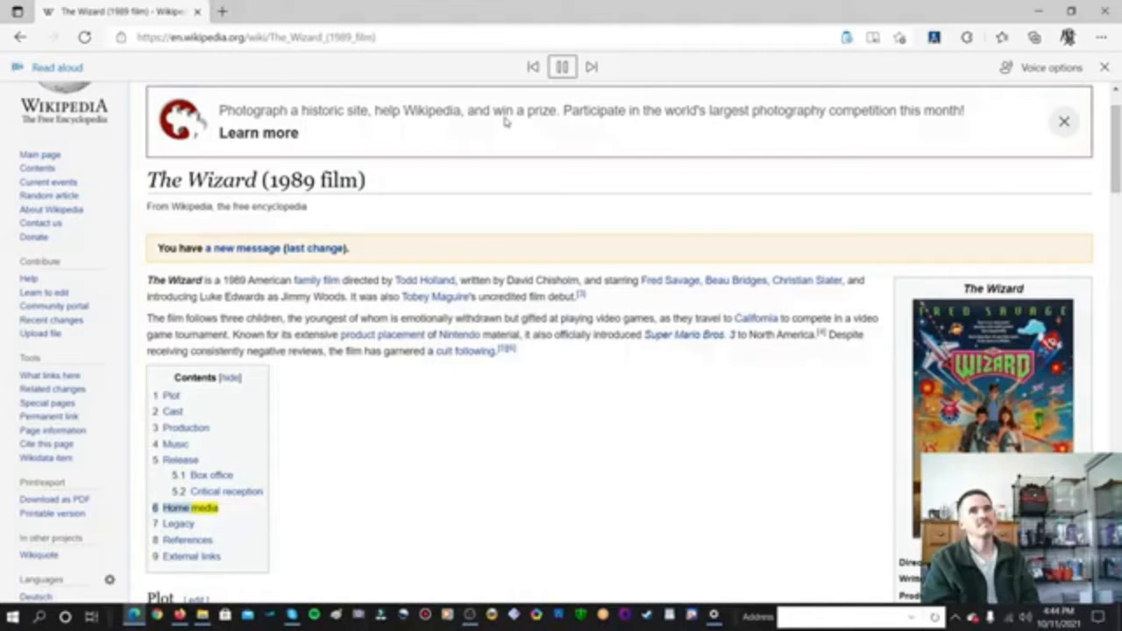
{"action": "left_click", "coordinate": [178, 523]}
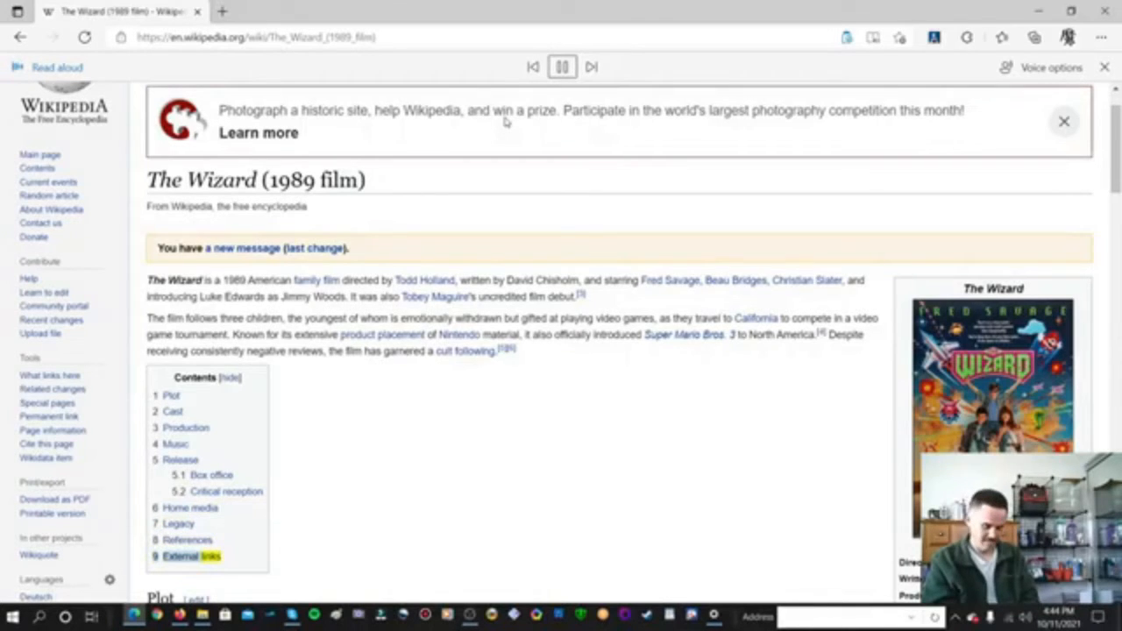
Step: Scroll past the Contents box as narration reaches the Plot's fourth paragraph
{"action": "scroll", "scroll_direction": "down", "scroll_amount": 3}
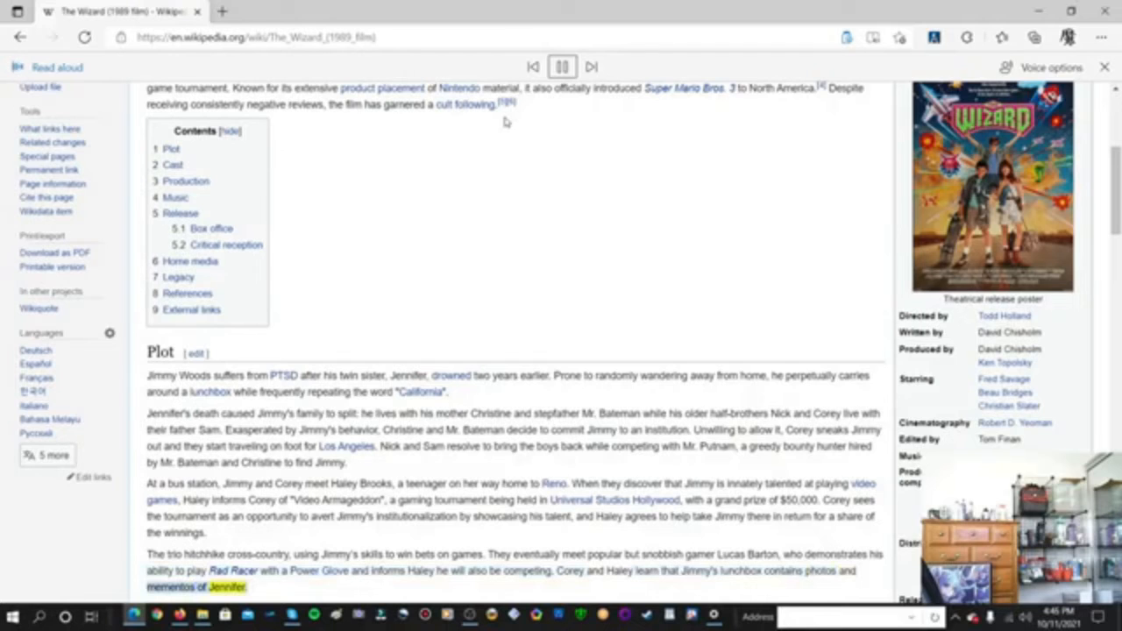
Step: Scroll down as narration finishes the Plot and reaches Jenny Lewis as Haley Brooks
{"action": "scroll", "scroll_direction": "down", "scroll_amount": 3}
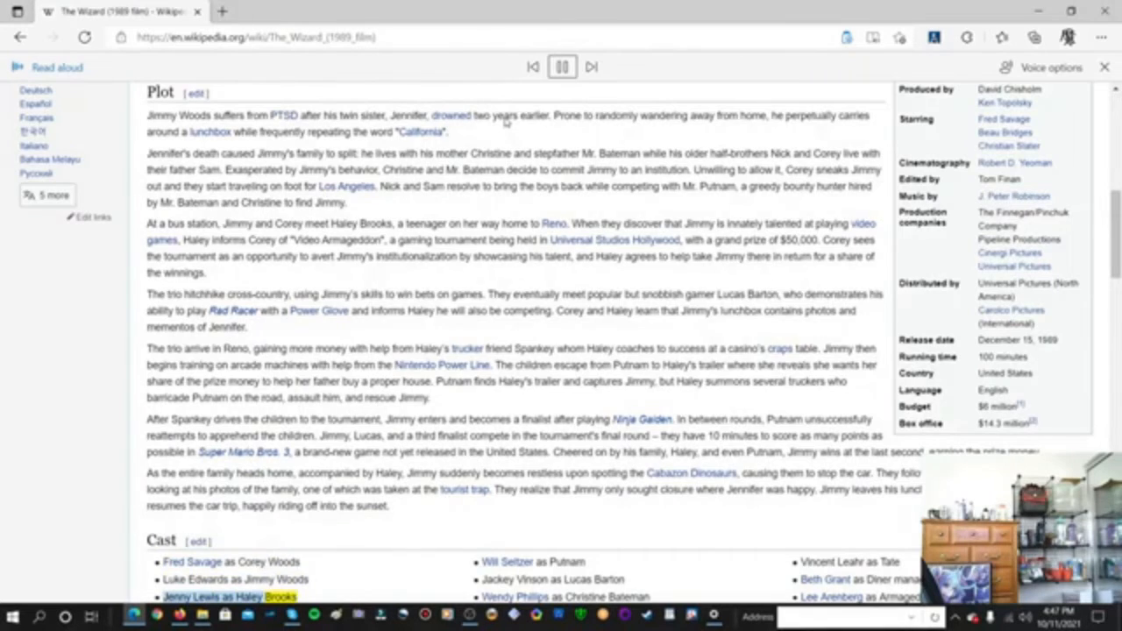
Step: Scroll to Production as narration reads its first paragraph on Nintendo's delayed games
{"action": "scroll", "scroll_direction": "down", "scroll_amount": 3}
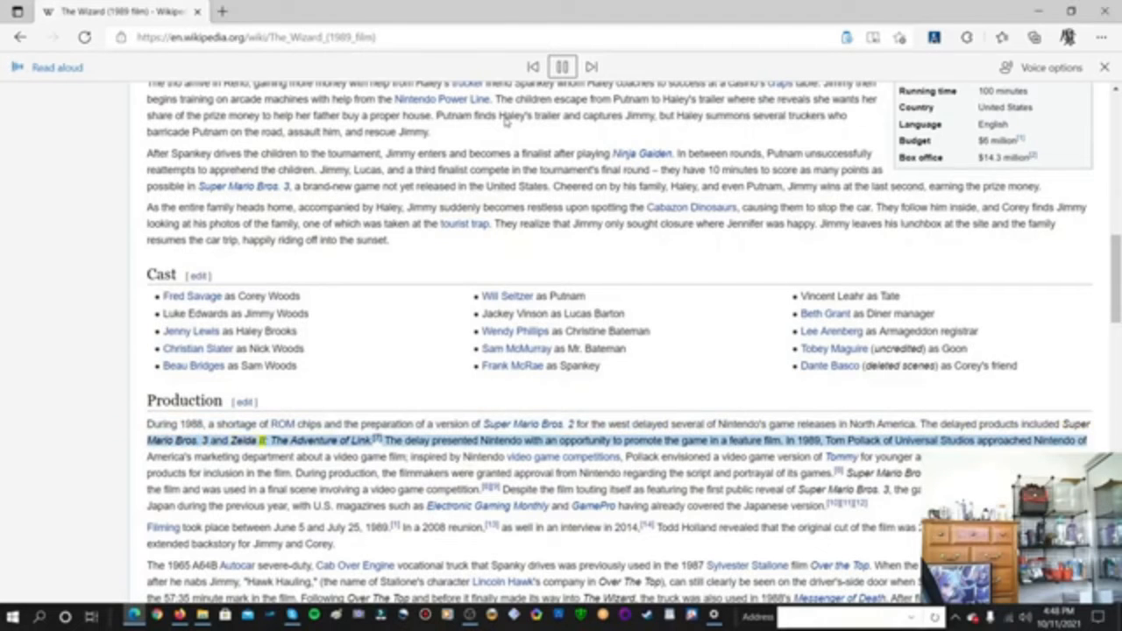
Step: Scroll through Production as narration reaches 'Hangin' Tough' by New Kids on the Block
{"action": "scroll", "scroll_direction": "down", "scroll_amount": 3}
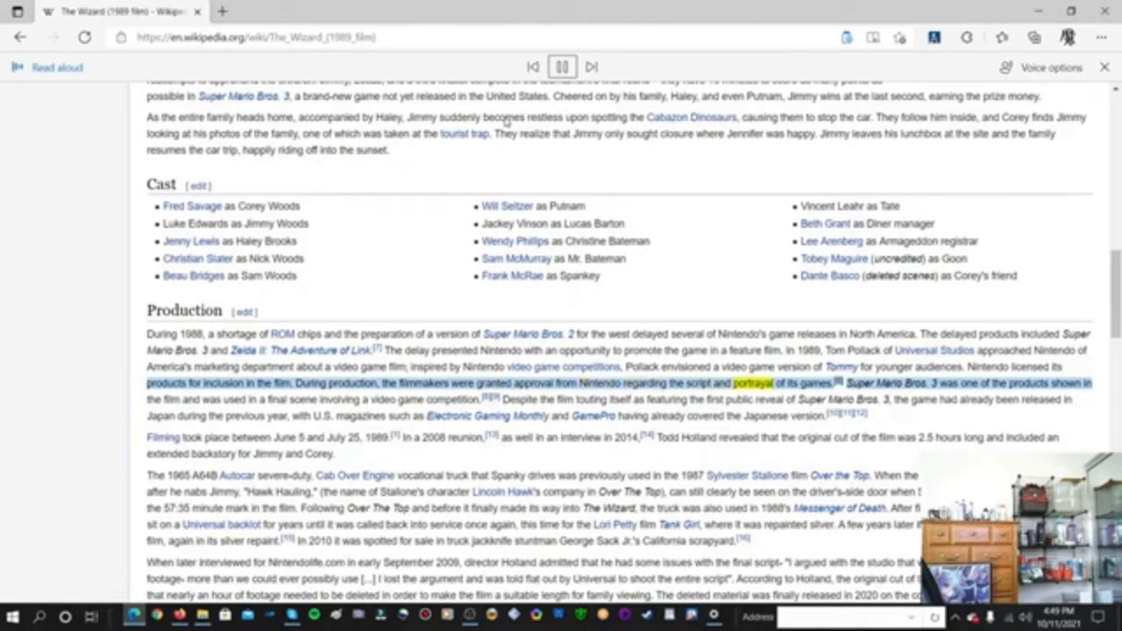
{"action": "scroll", "scroll_direction": "down", "scroll_amount": 3}
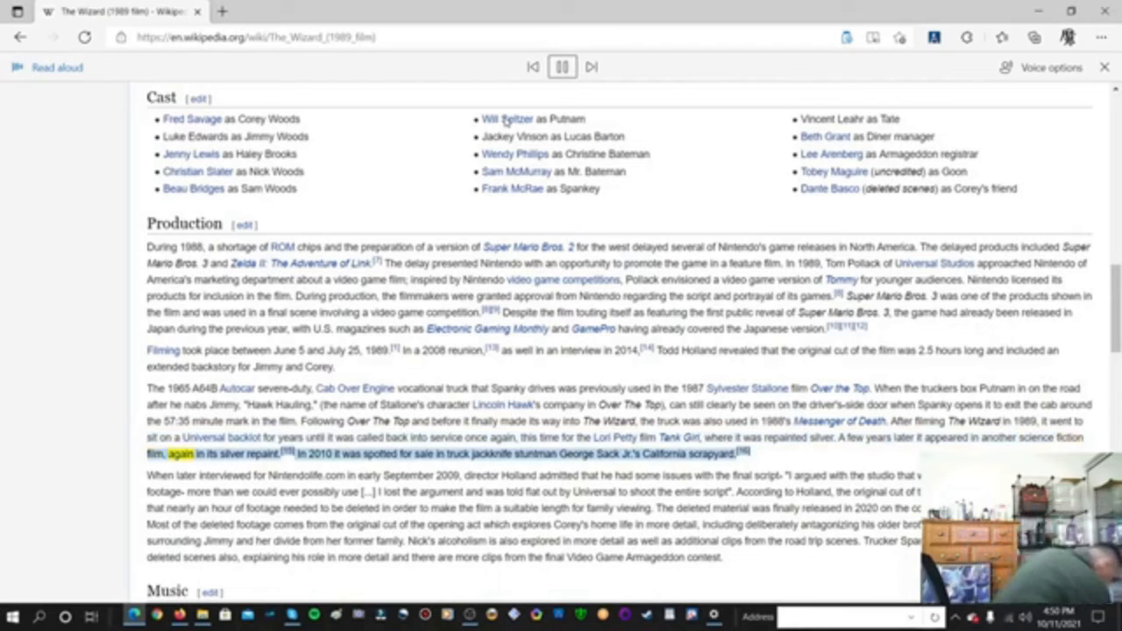
{"action": "scroll", "scroll_direction": "down", "scroll_amount": 3}
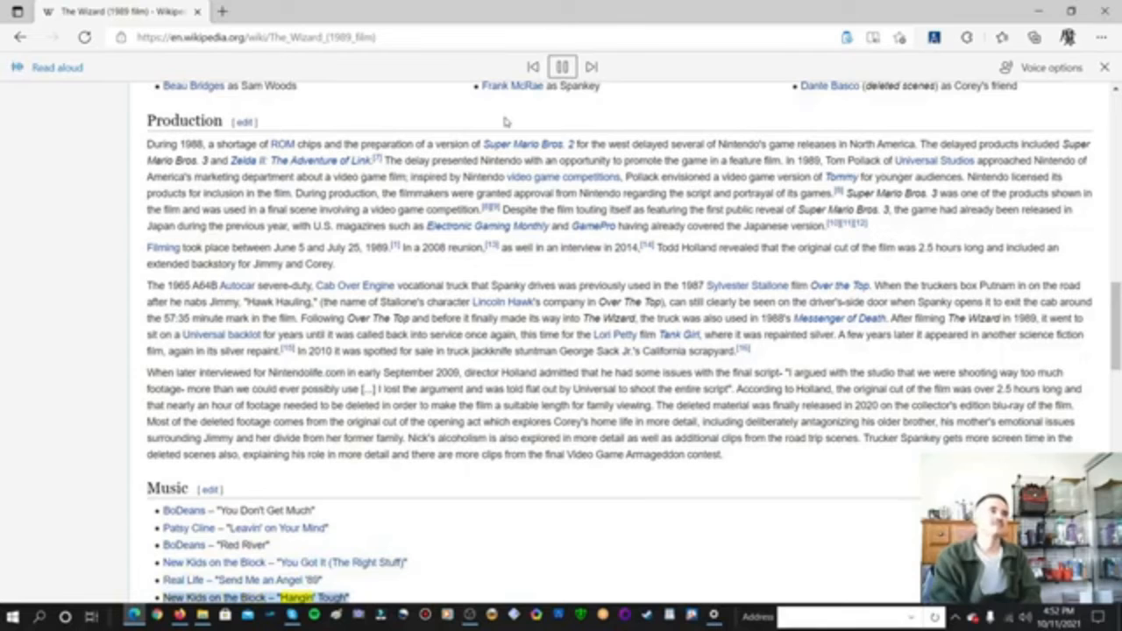
Step: Scroll past the Music list as narration begins the Box office paragraph
{"action": "scroll", "scroll_direction": "down", "scroll_amount": 3}
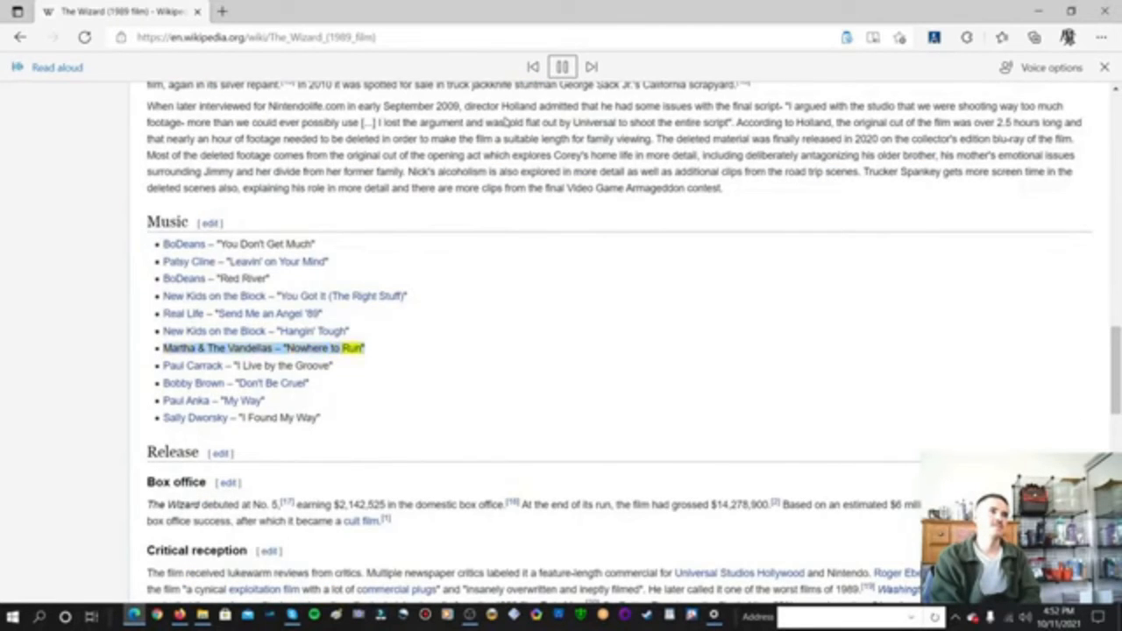
{"action": "left_click", "coordinate": [562, 66]}
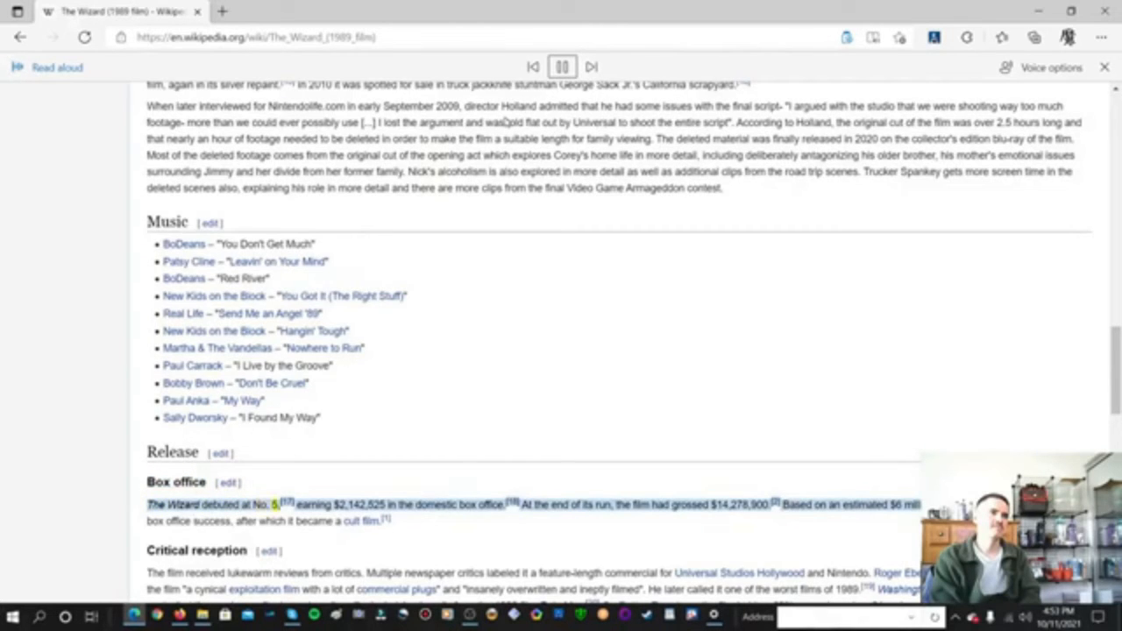
Step: Scroll through Critical reception as narration reaches Levi Buchanan's IGN quote
{"action": "scroll", "scroll_direction": "down", "scroll_amount": 3}
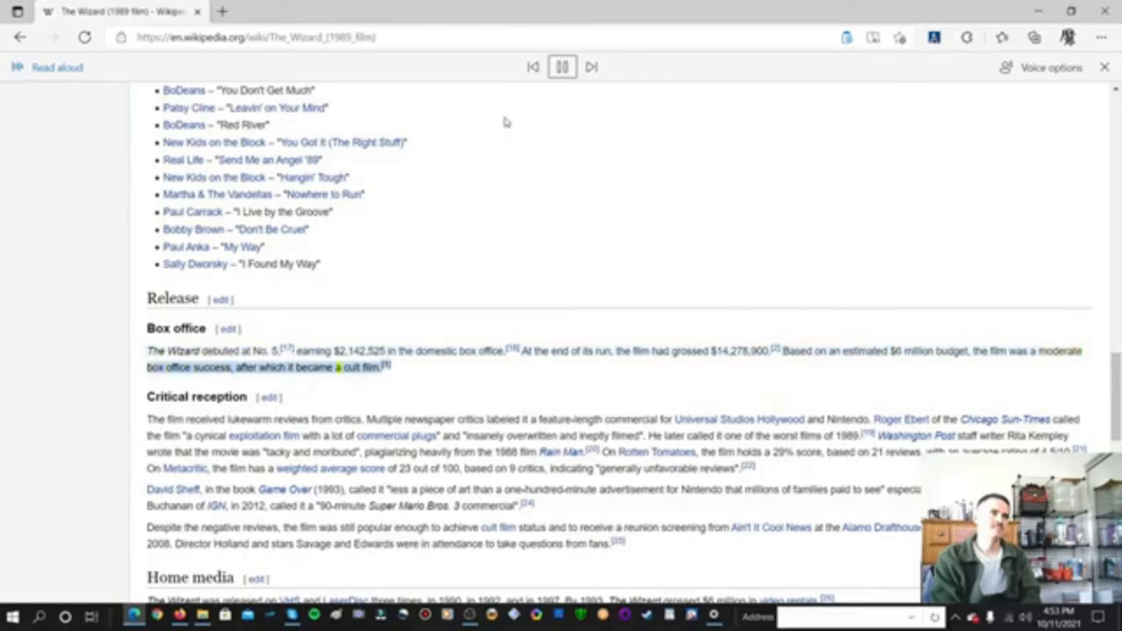
{"action": "scroll", "scroll_direction": "down", "scroll_amount": 3}
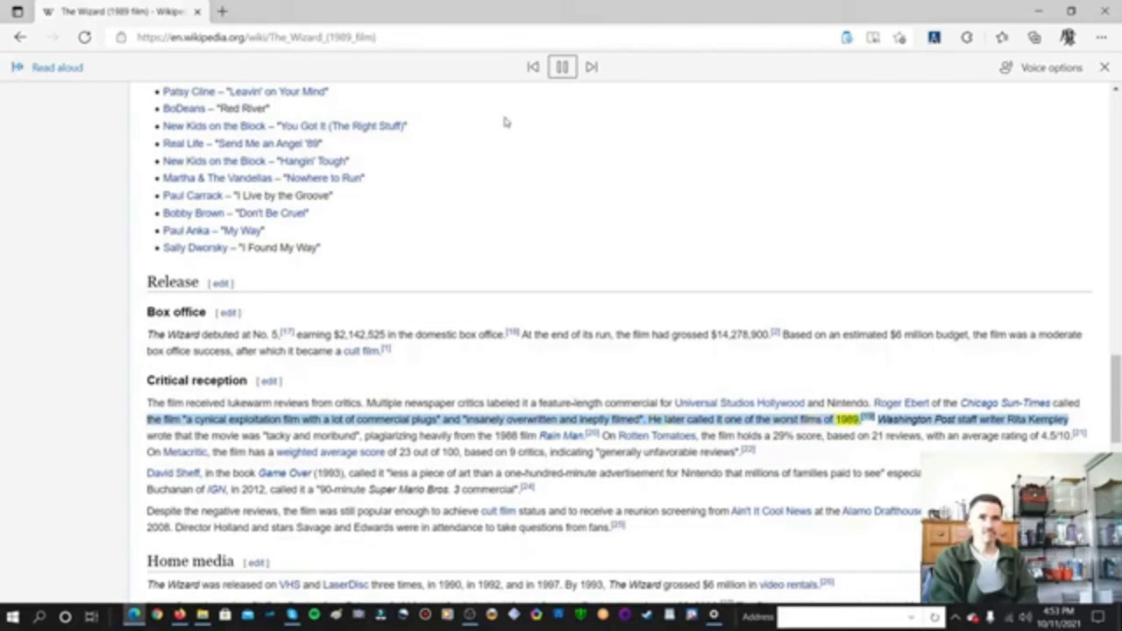
{"action": "scroll", "scroll_direction": "down", "scroll_amount": 3}
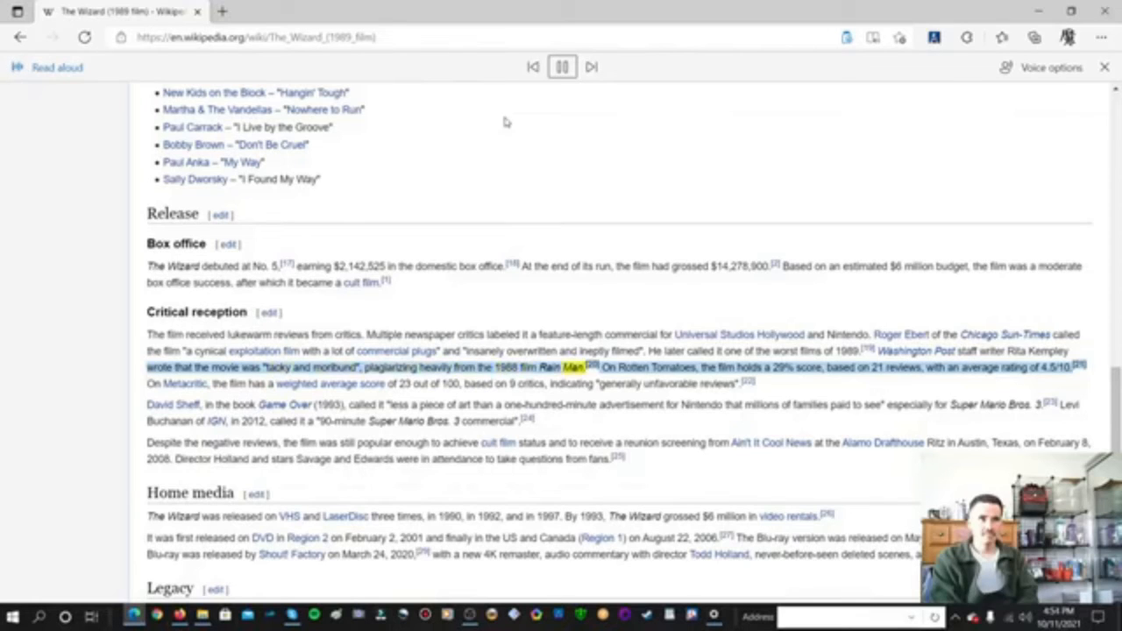
{"action": "scroll", "scroll_direction": "down", "scroll_amount": 3}
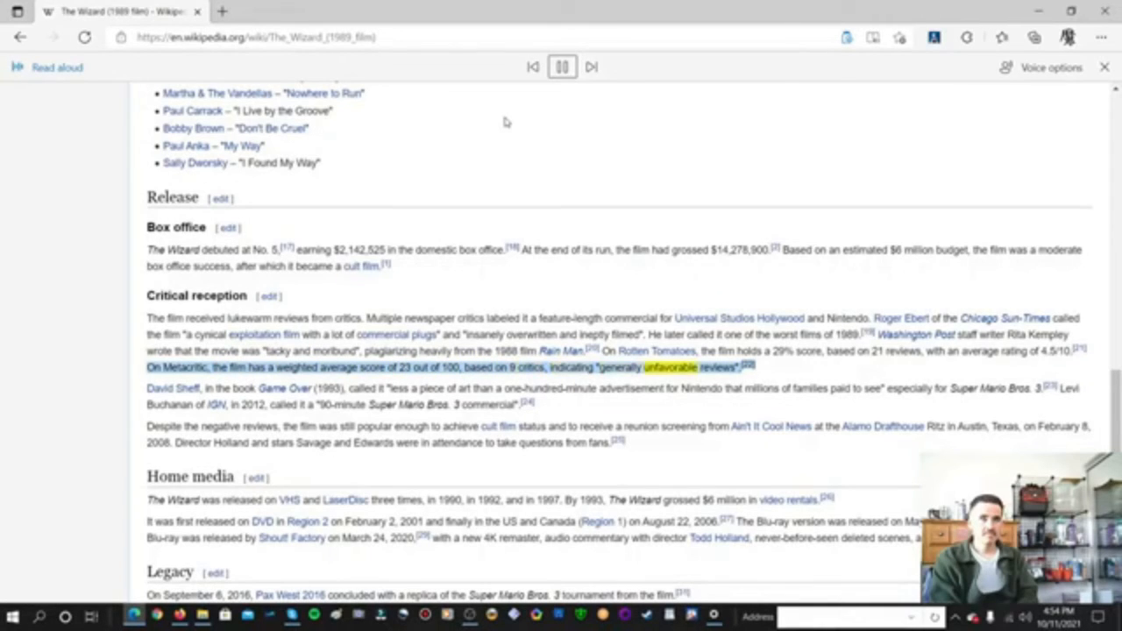
{"action": "scroll", "scroll_direction": "down", "scroll_amount": 3}
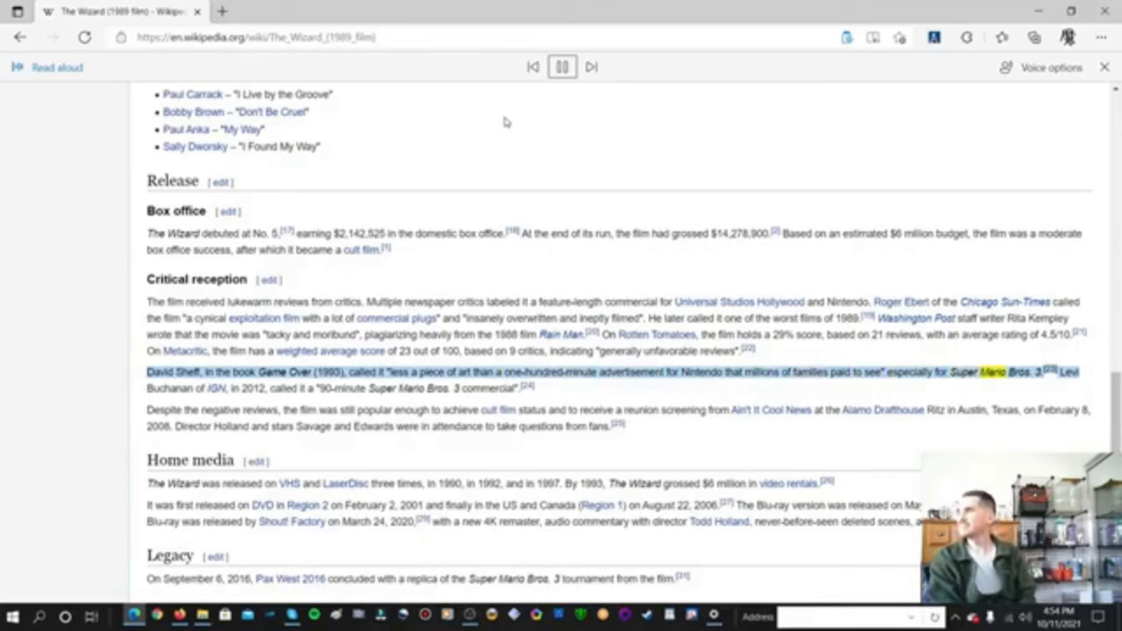
{"action": "scroll", "scroll_direction": "down", "scroll_amount": 3}
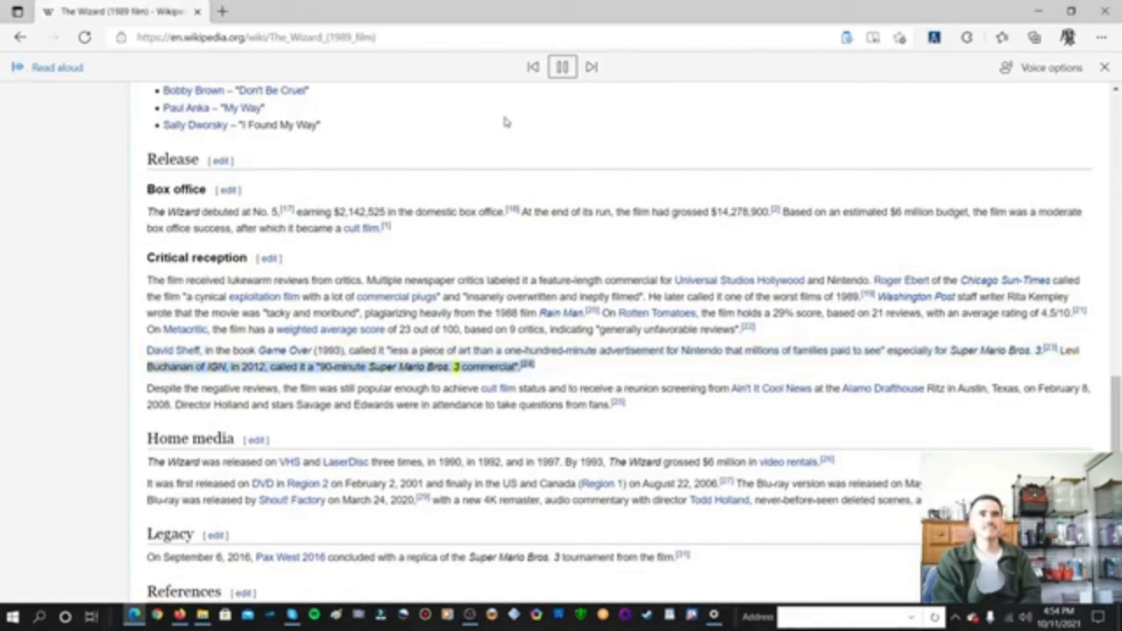
Step: Scroll to Home media as narration reads about the VHS and LaserDisc releases
{"action": "scroll", "scroll_direction": "down", "scroll_amount": 3}
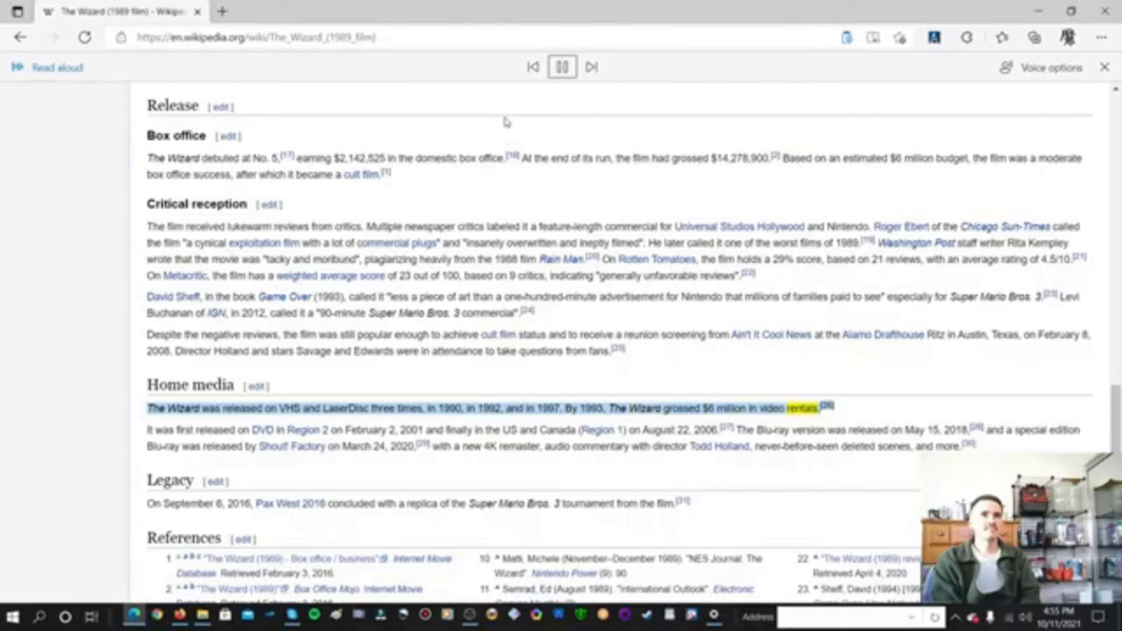
Step: Scroll along while Read Aloud voices the DVD and Blu-ray details into Legacy's Pax West 2016 sentence
{"action": "scroll", "scroll_direction": "down", "scroll_amount": 3}
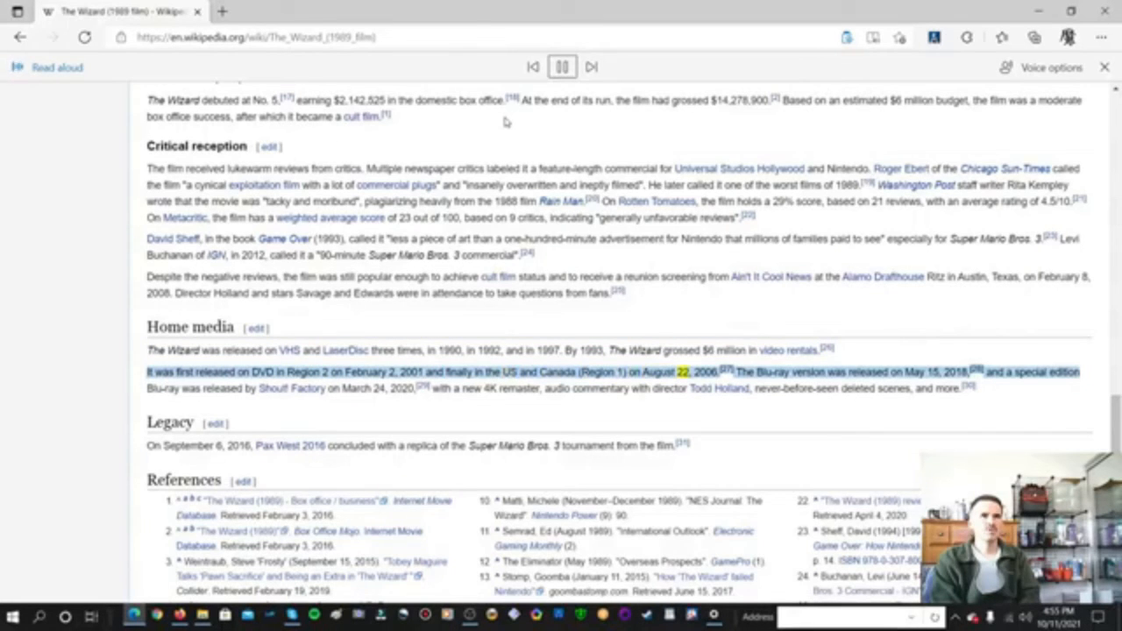
{"action": "scroll", "scroll_direction": "down", "scroll_amount": 3}
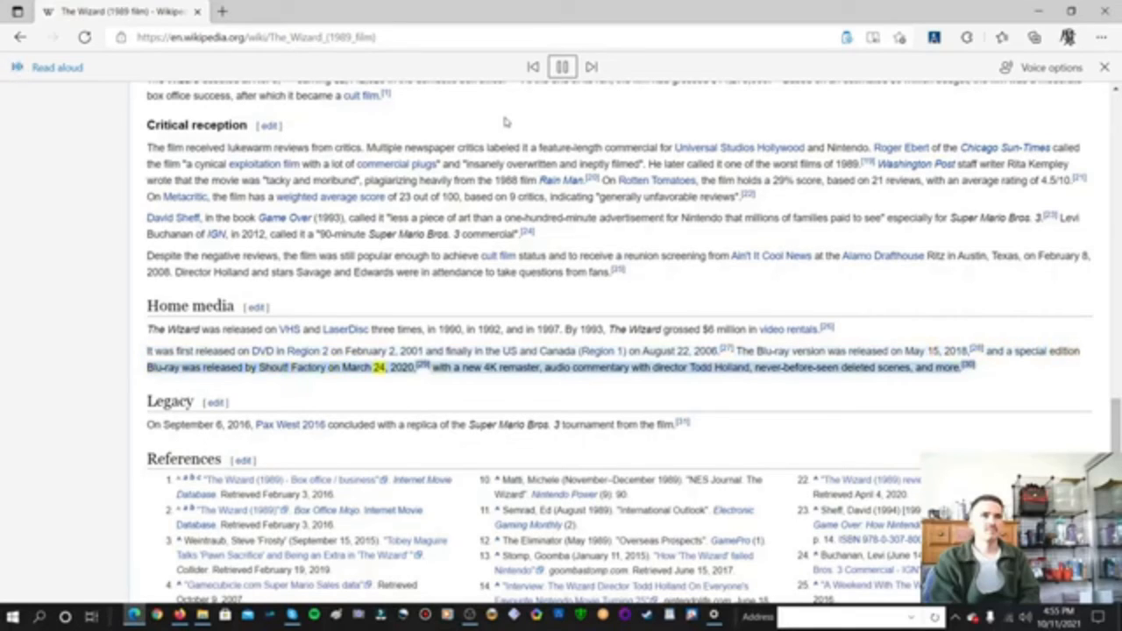
{"action": "scroll", "scroll_direction": "up", "scroll_amount": 3}
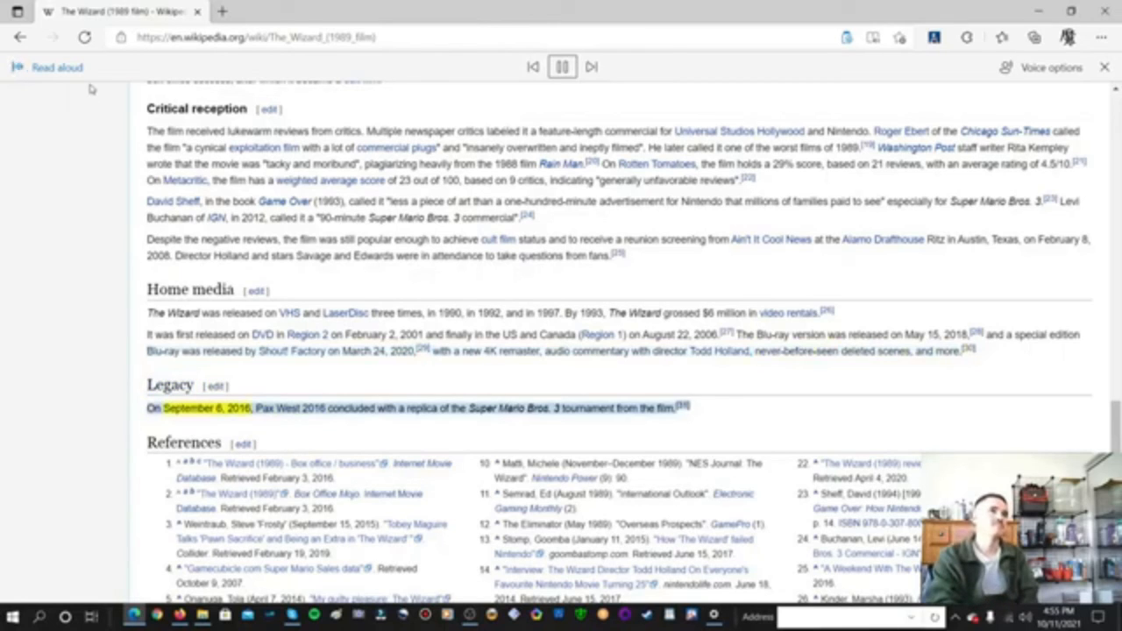
{"action": "mouse_move", "coordinate": [85, 36]}
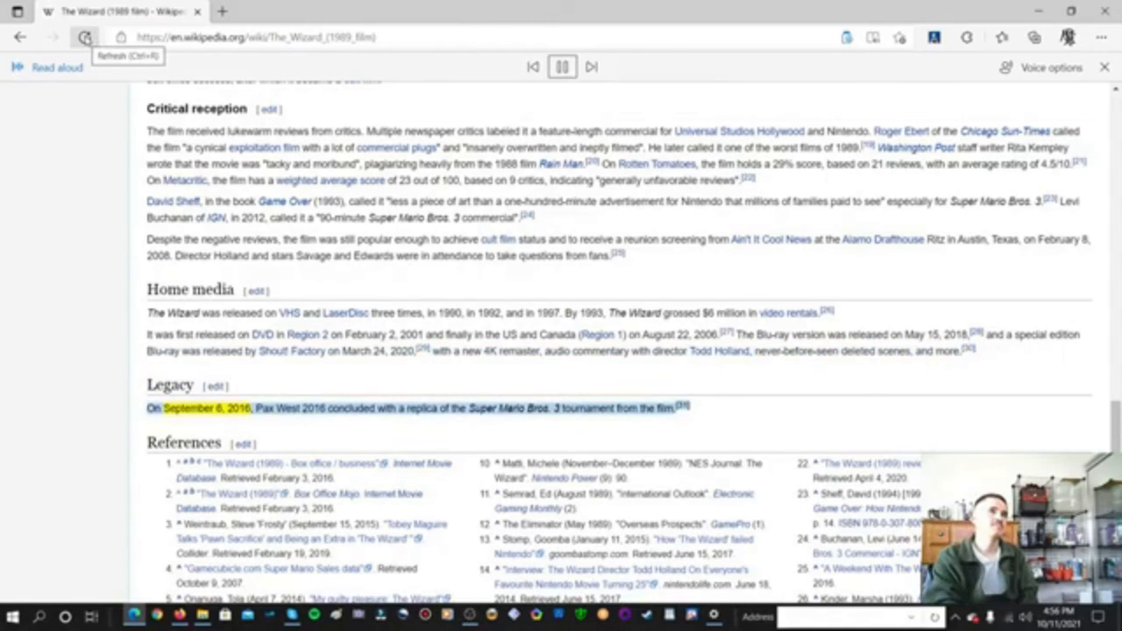